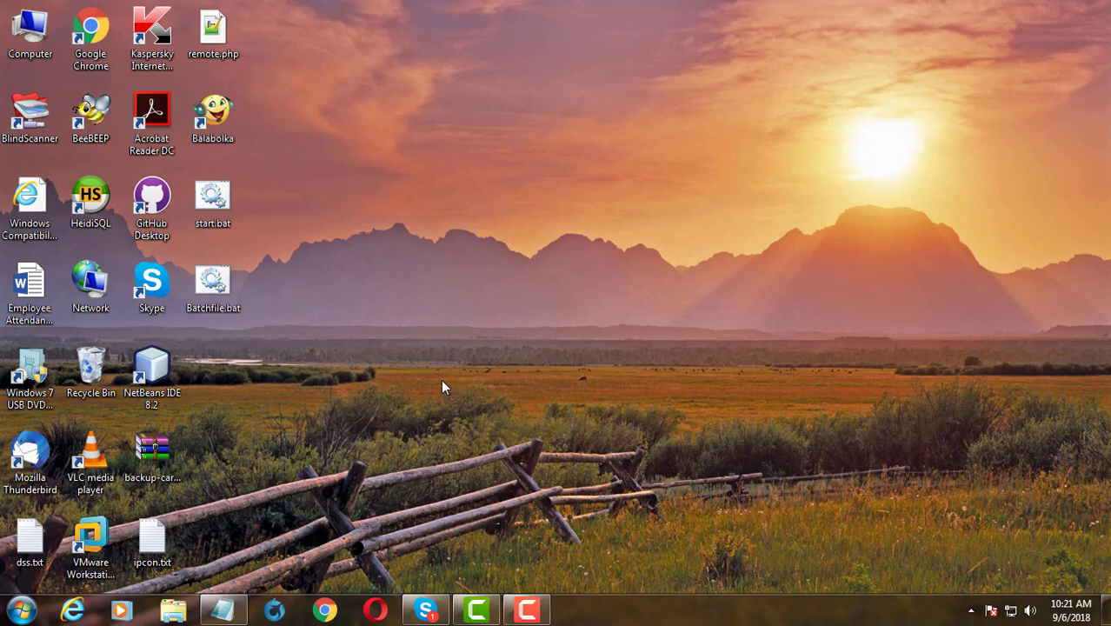
- From the Start menu, open Manage on Computer to launch Computer Management
click(22, 608)
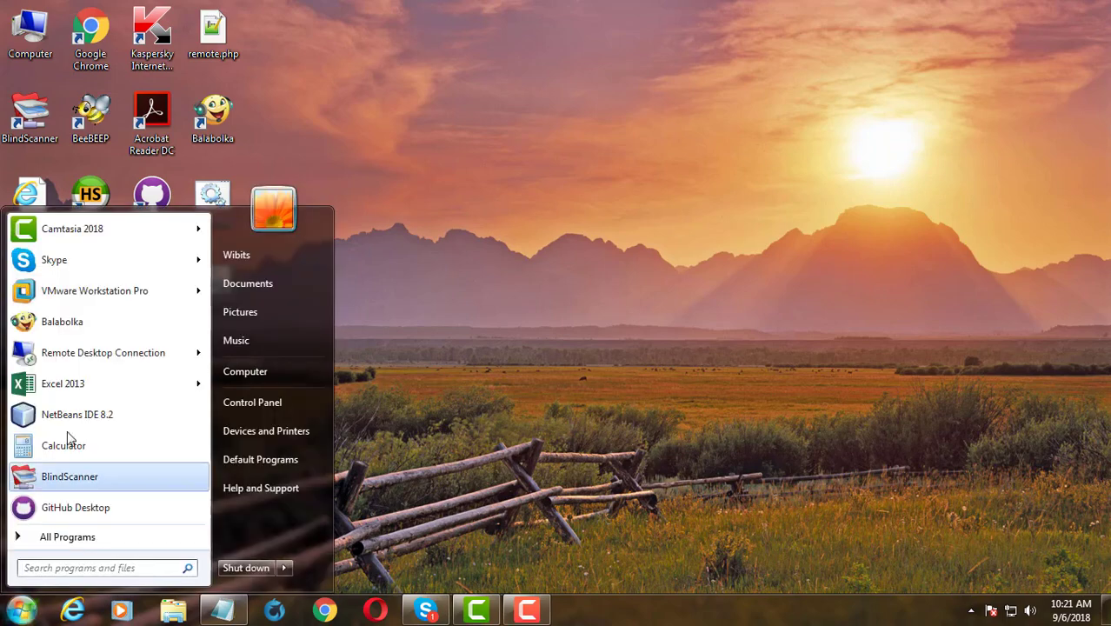
mouse_move(245, 371)
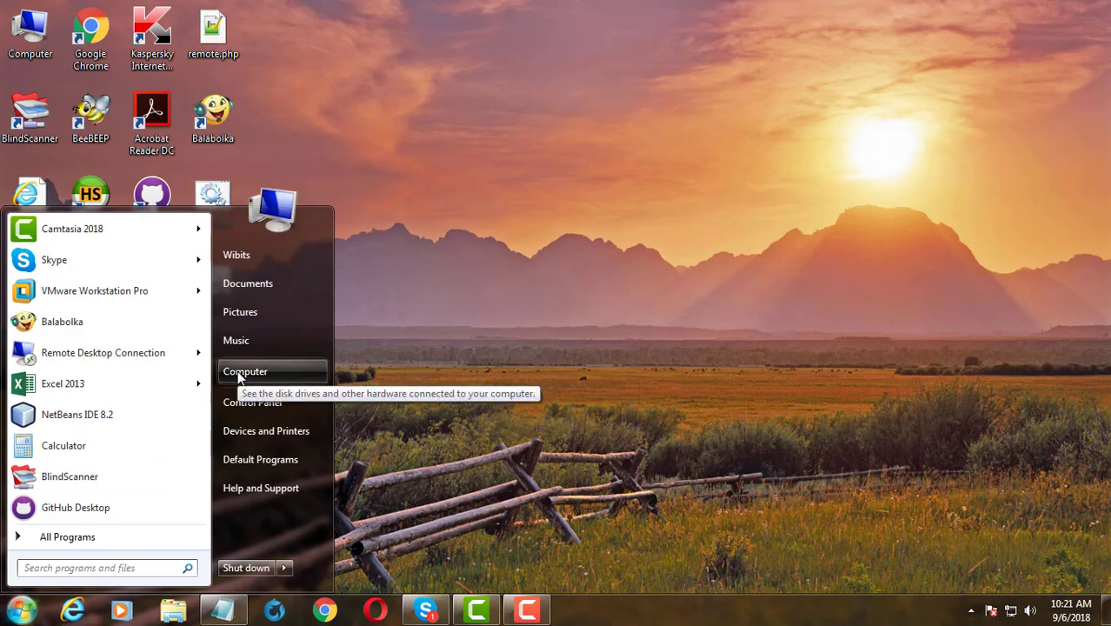
right_click(245, 371)
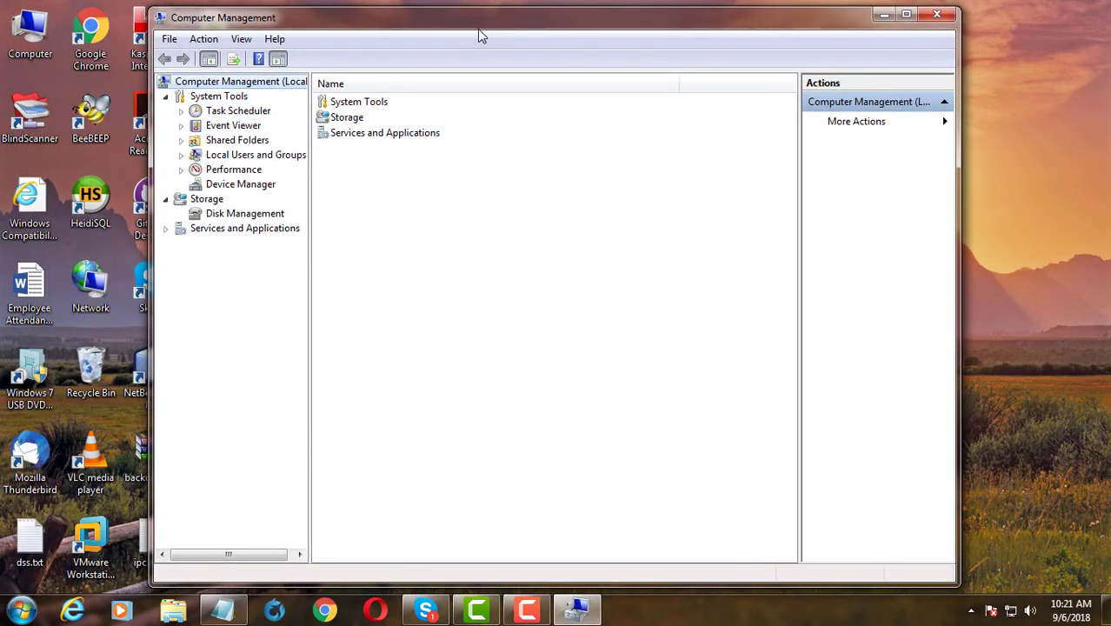
mouse_move(313, 190)
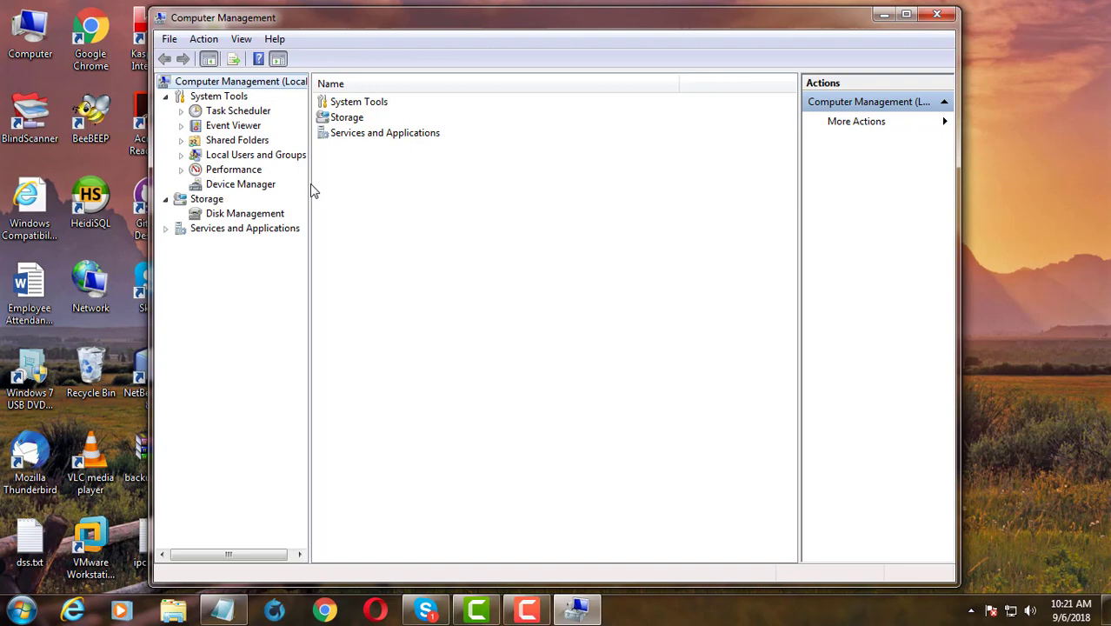
- Under Local Users and Groups > Users, uncheck 'Account is disabled' in Administrator's Properties
click(255, 155)
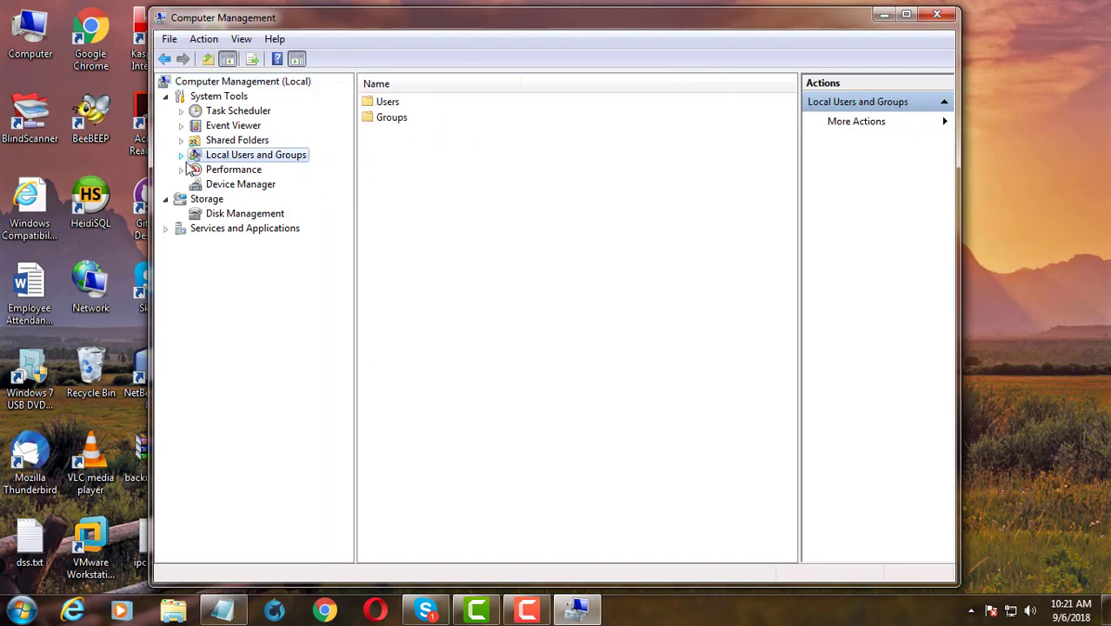
click(232, 169)
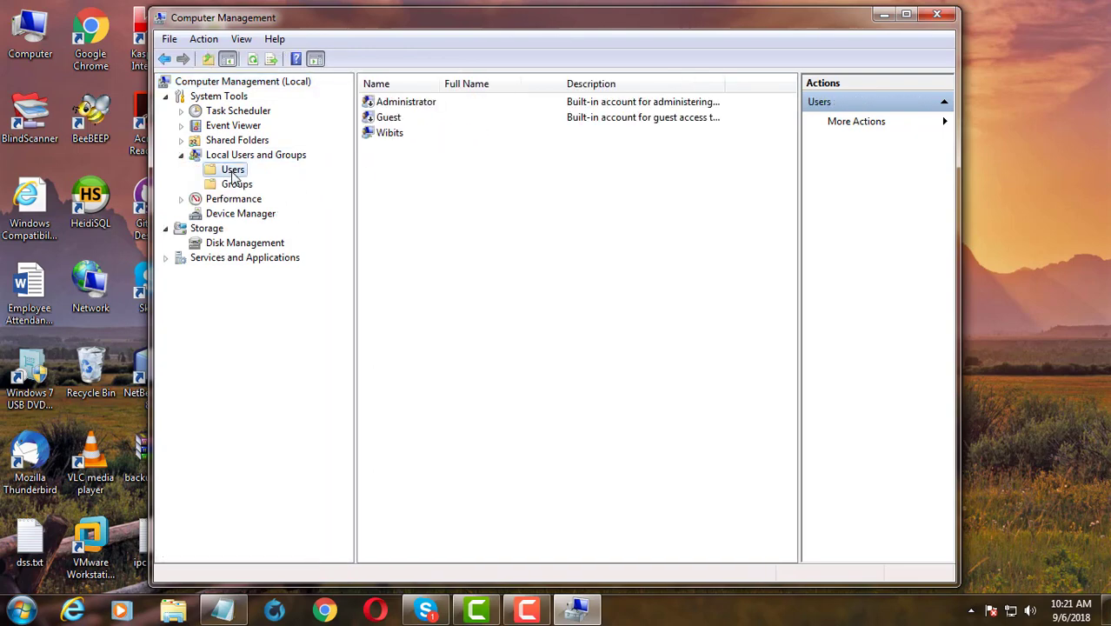
click(406, 101)
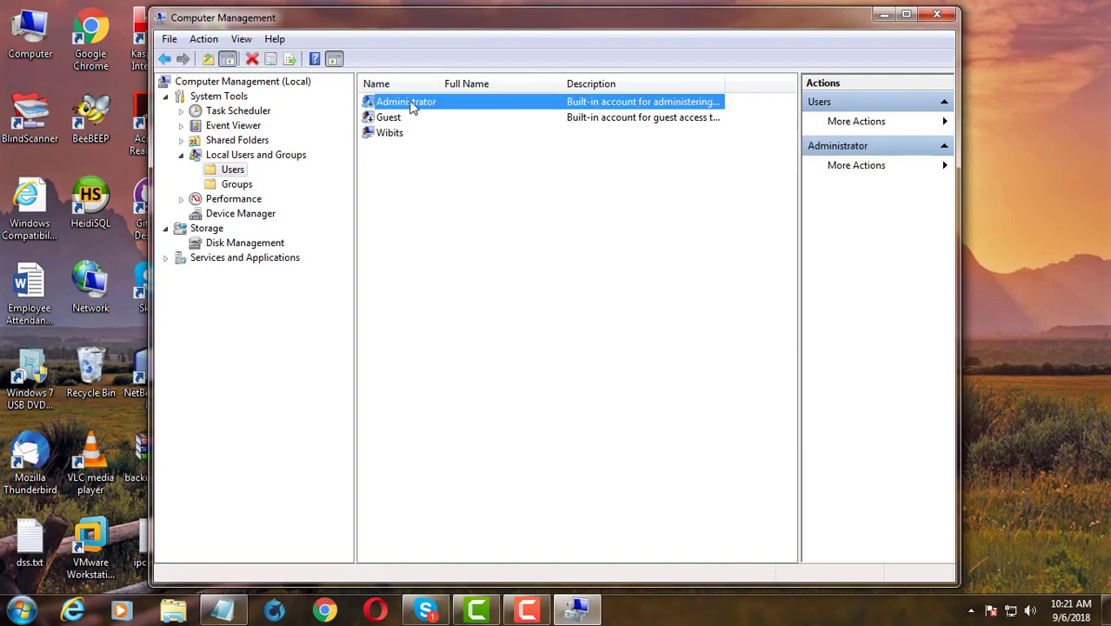
right_click(406, 102)
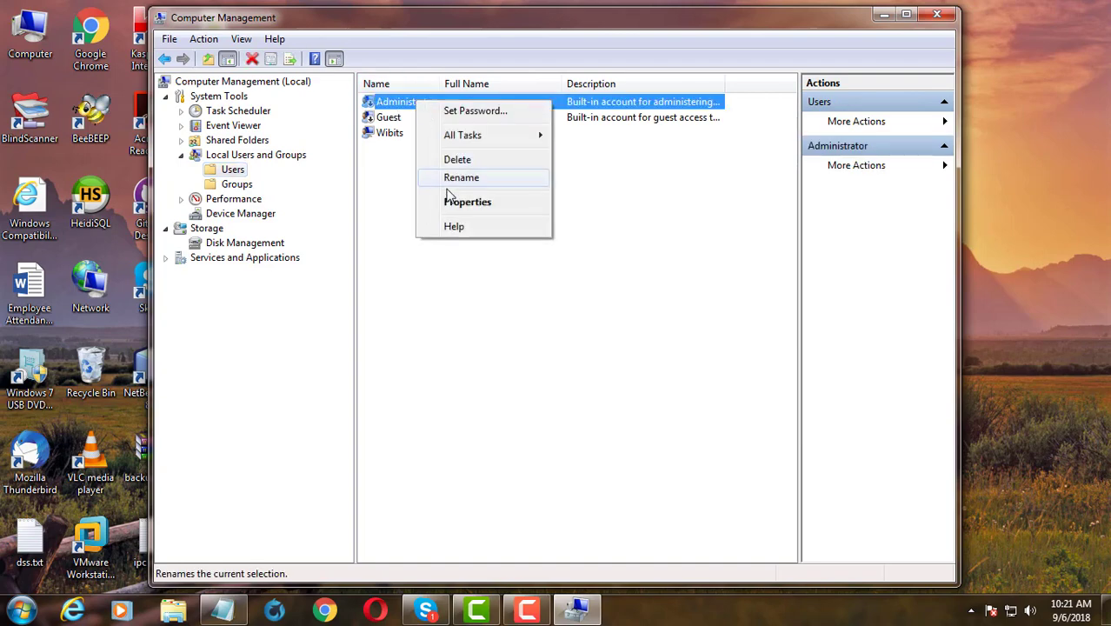
click(468, 201)
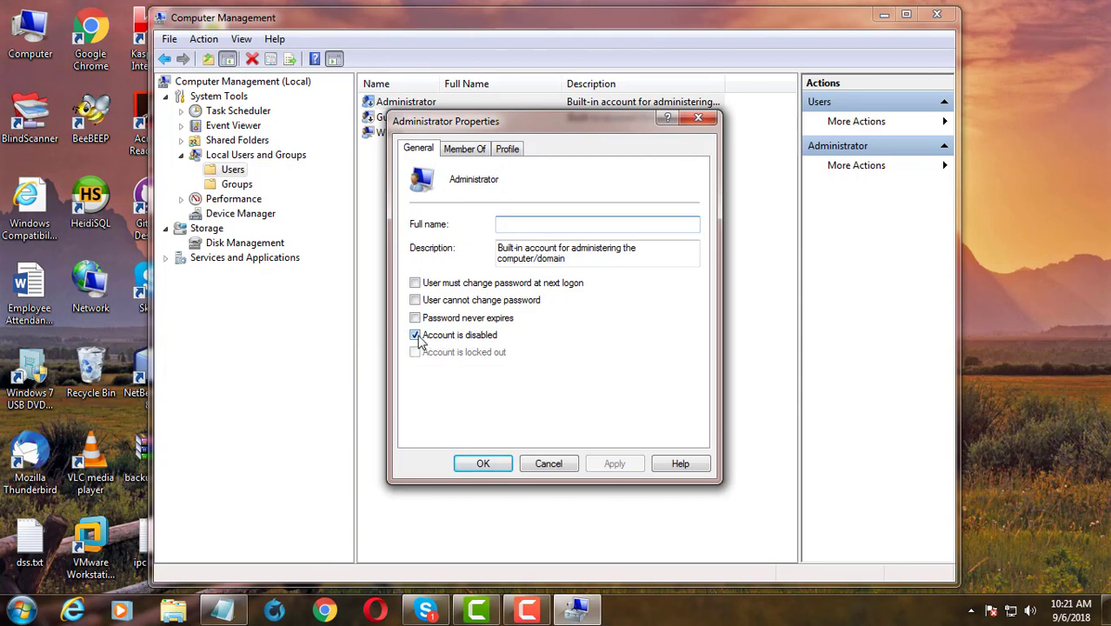
click(415, 335)
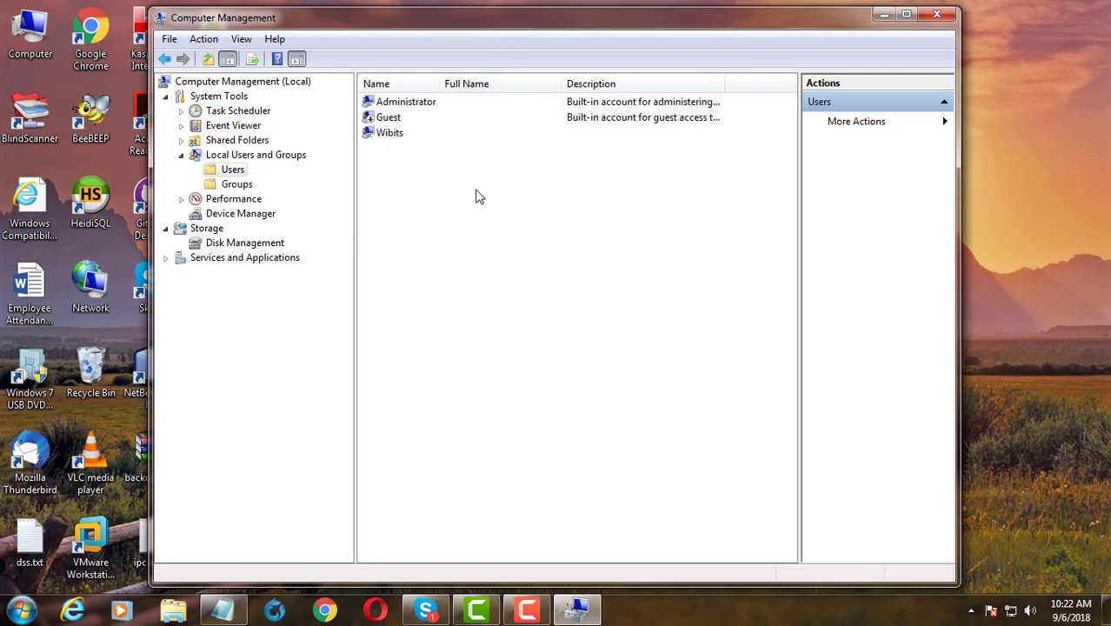
- Set and confirm a new Administrator password, then close Computer Management
right_click(406, 100)
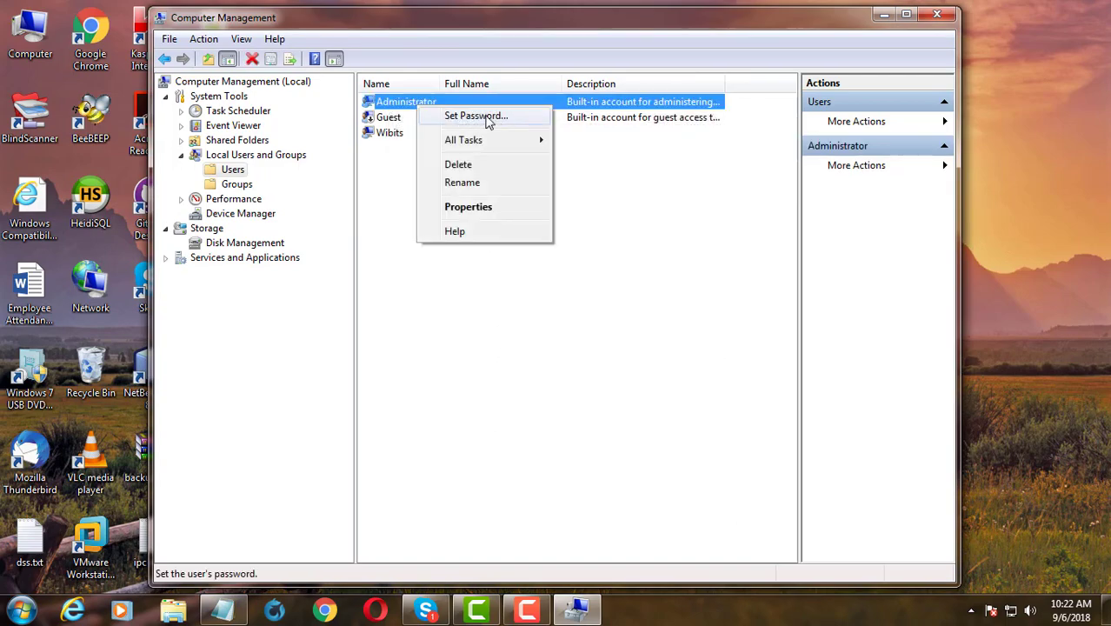
click(475, 116)
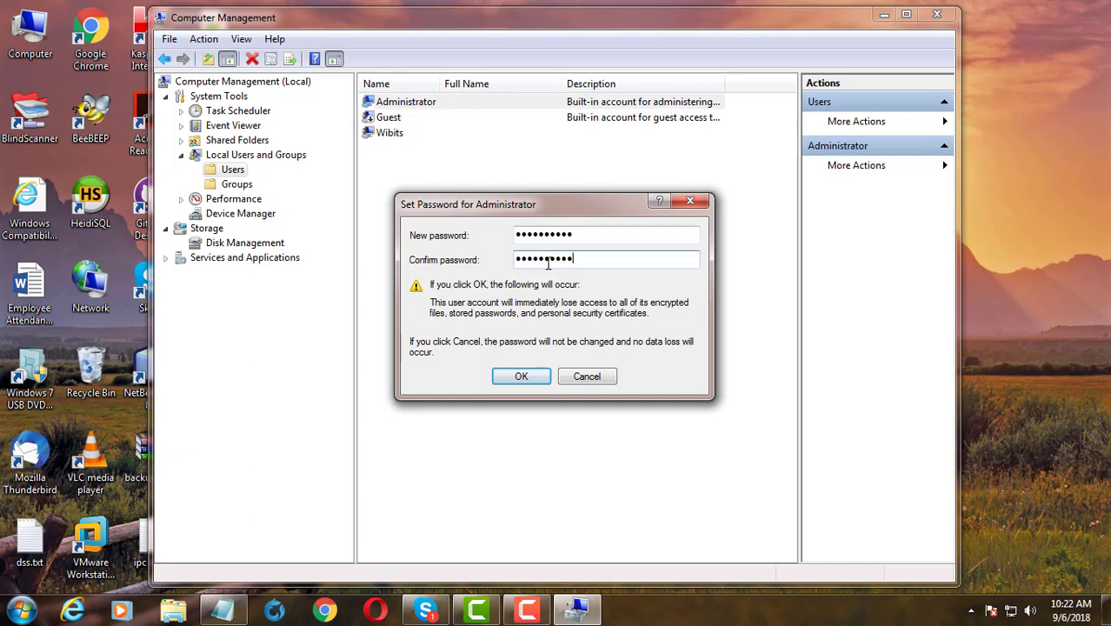
click(520, 376)
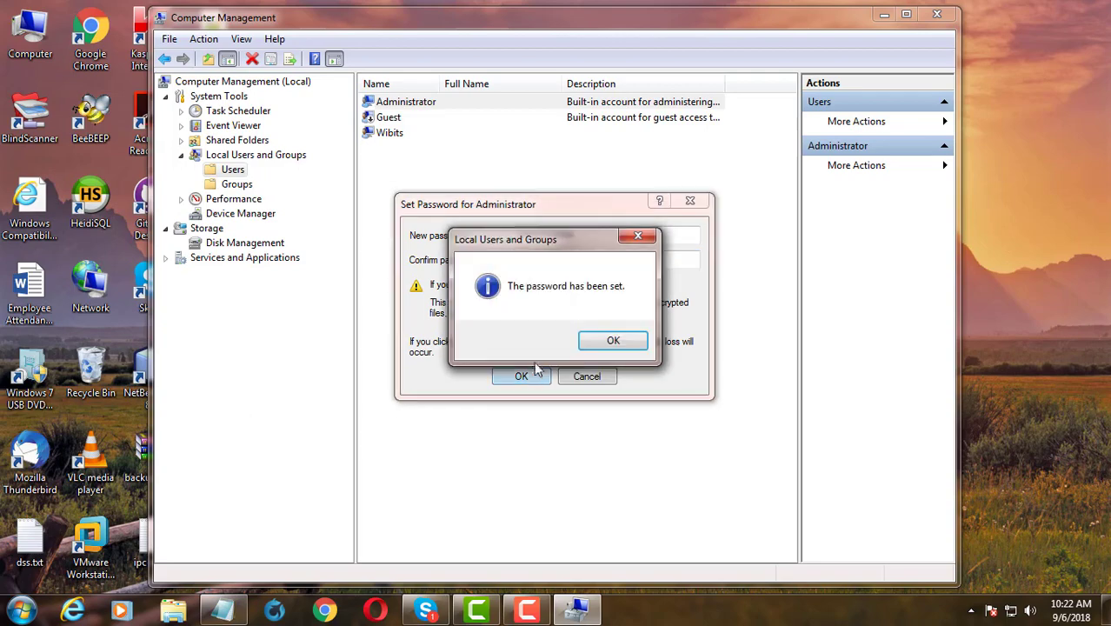
click(612, 340)
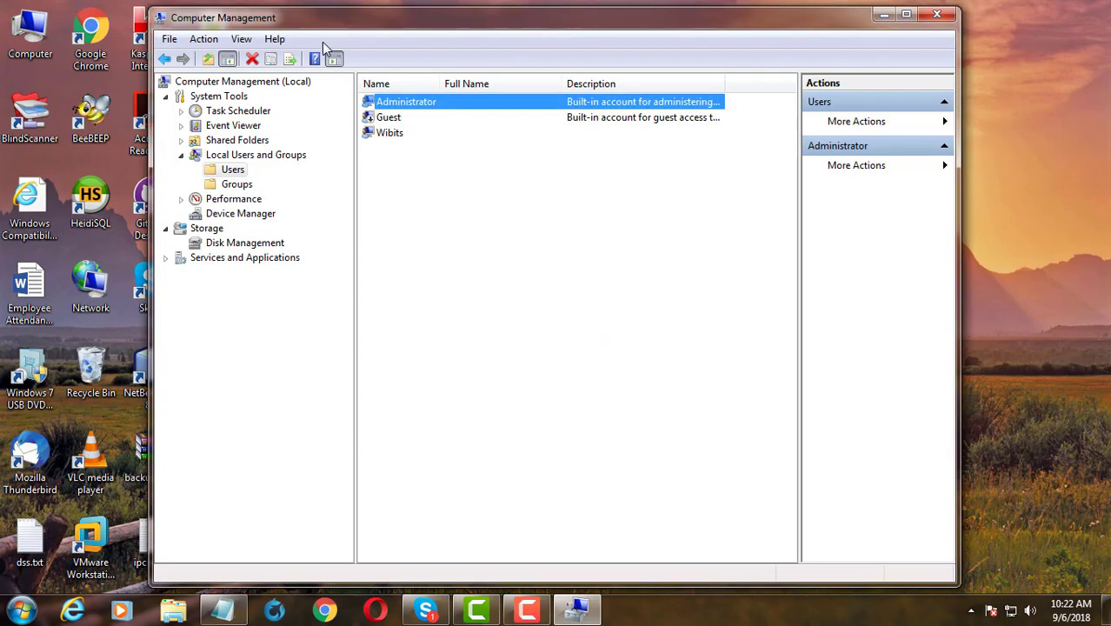
click(937, 14)
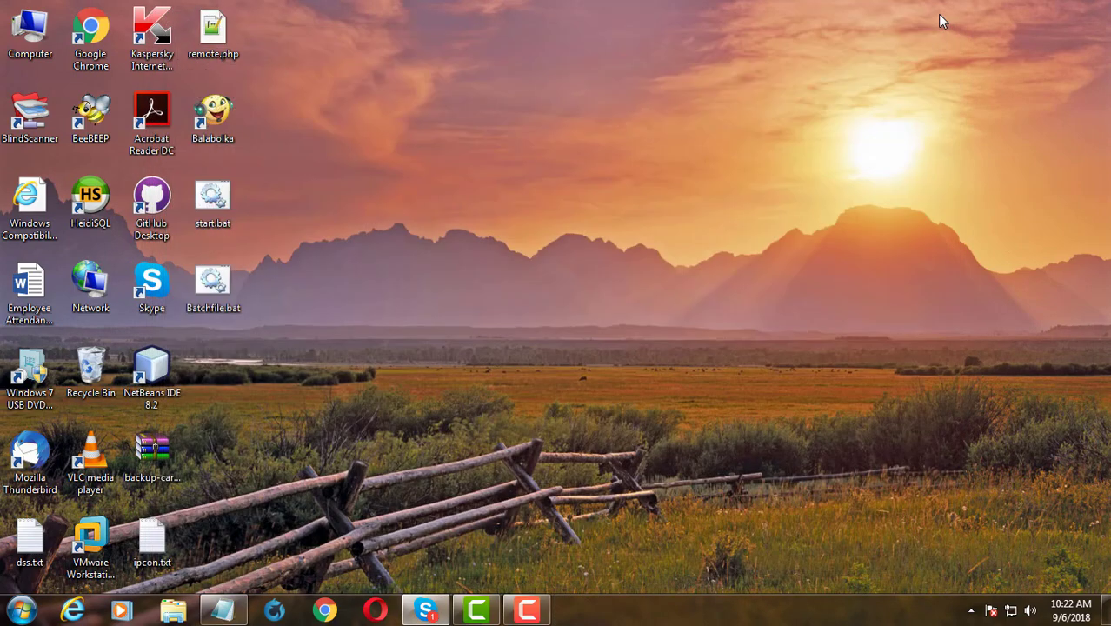
click(213, 287)
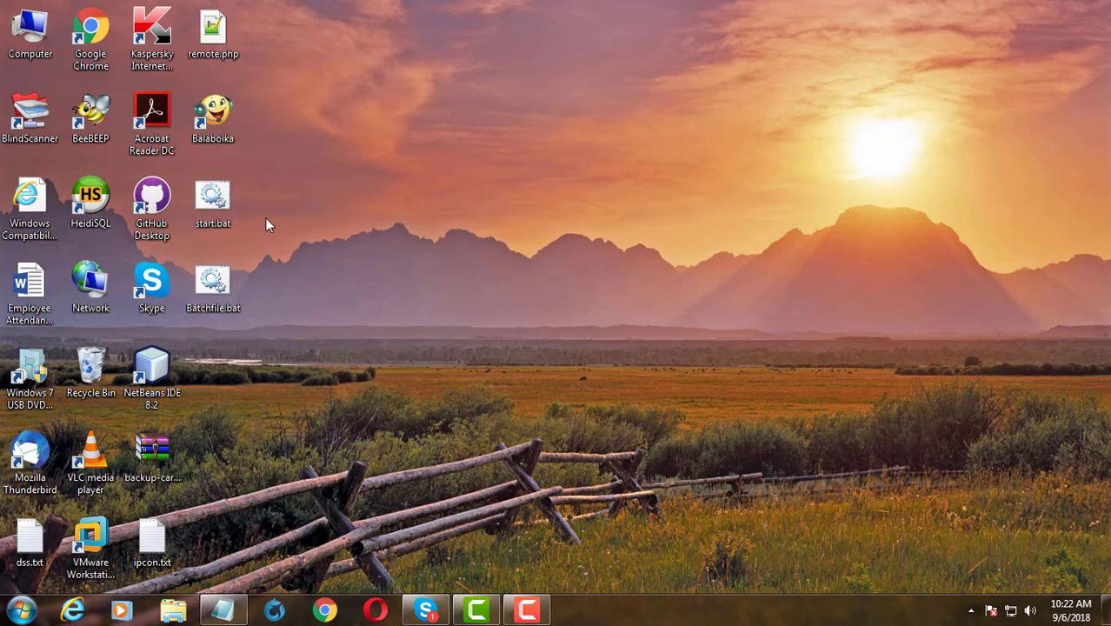
right_click(213, 195)
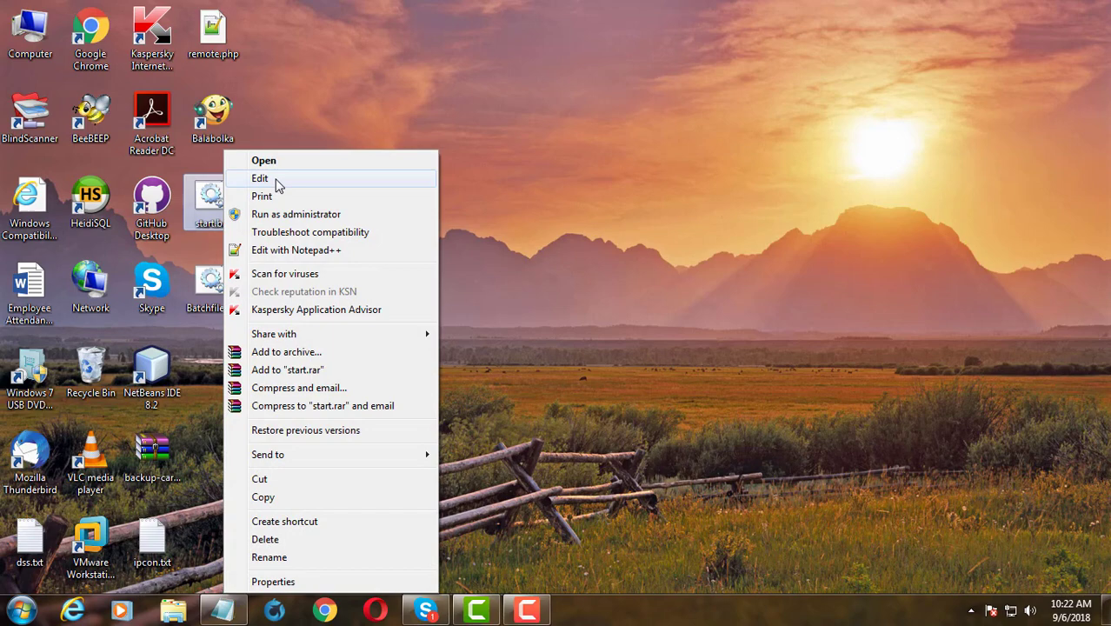
click(260, 178)
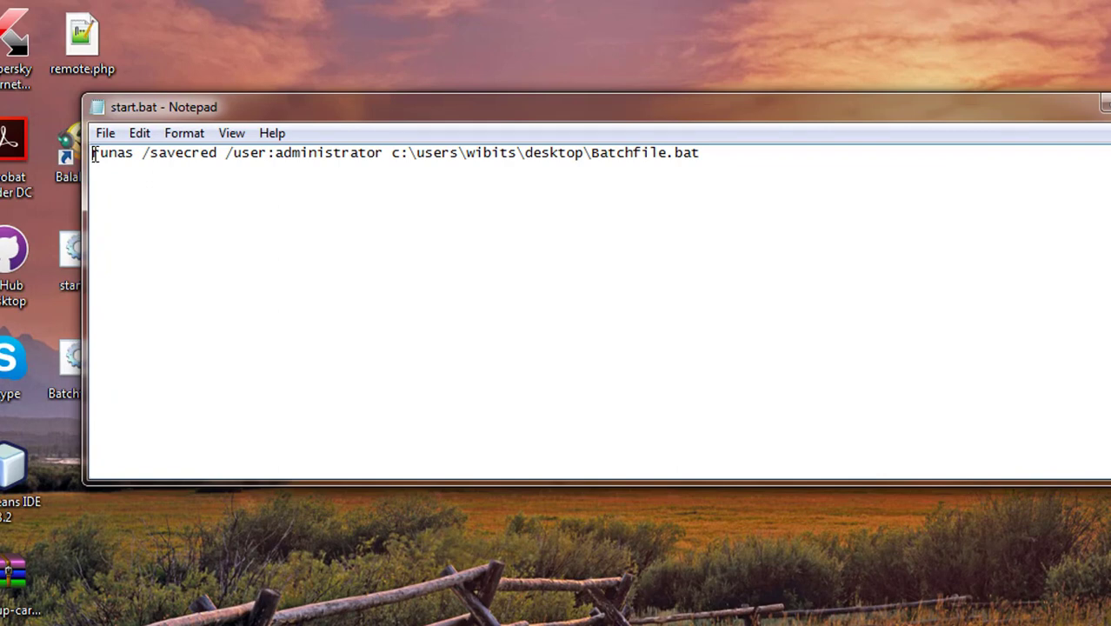
drag(92, 153, 211, 153)
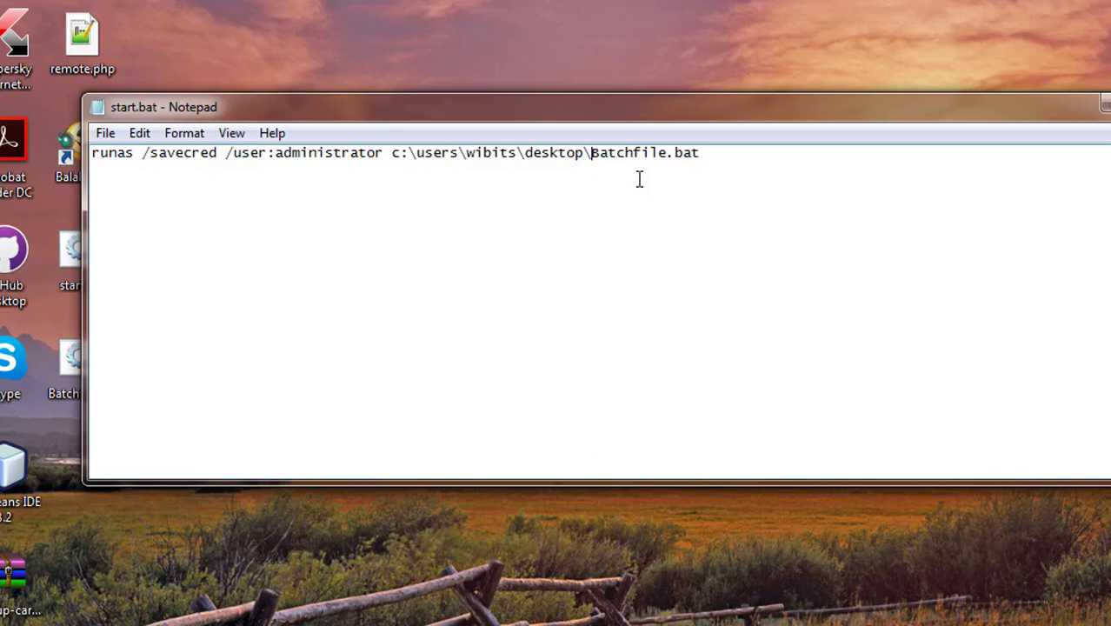
double_click(645, 152)
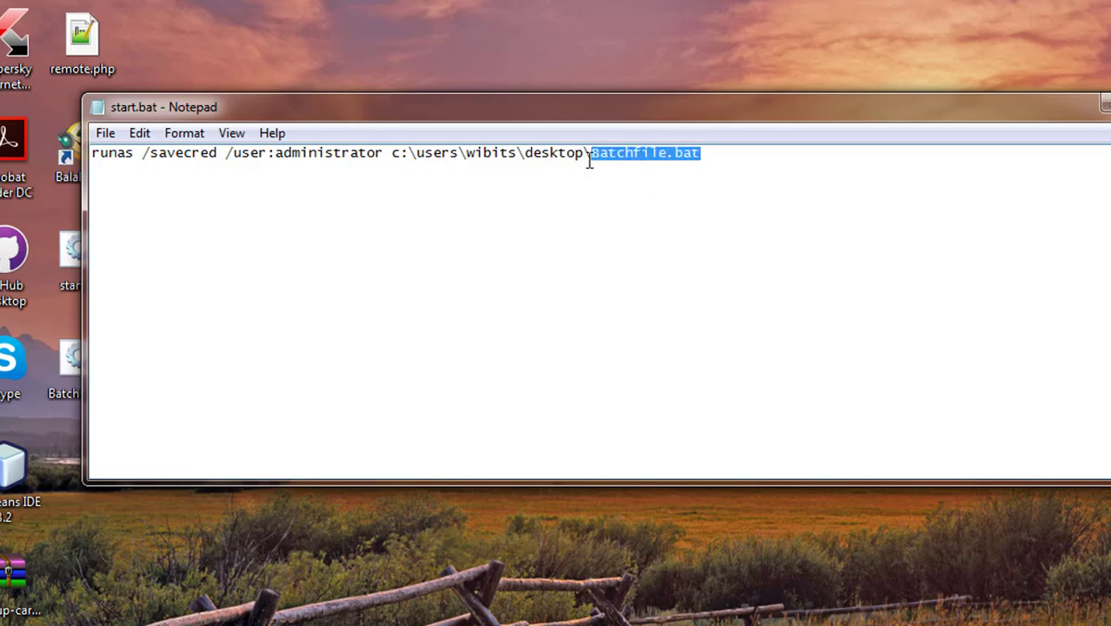
mouse_move(552, 152)
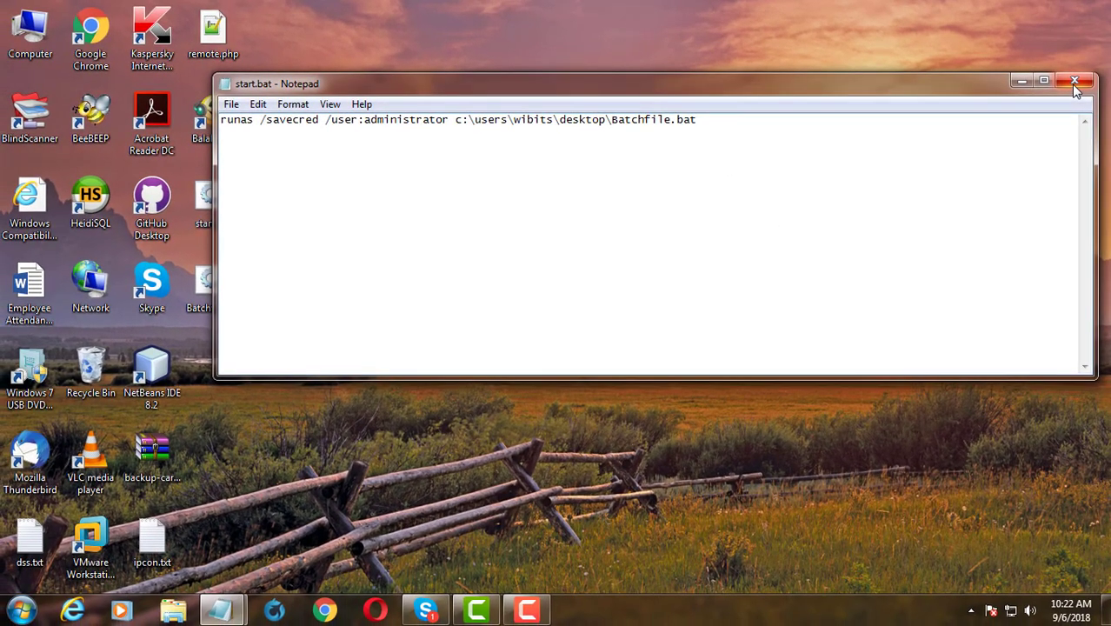
click(1076, 81)
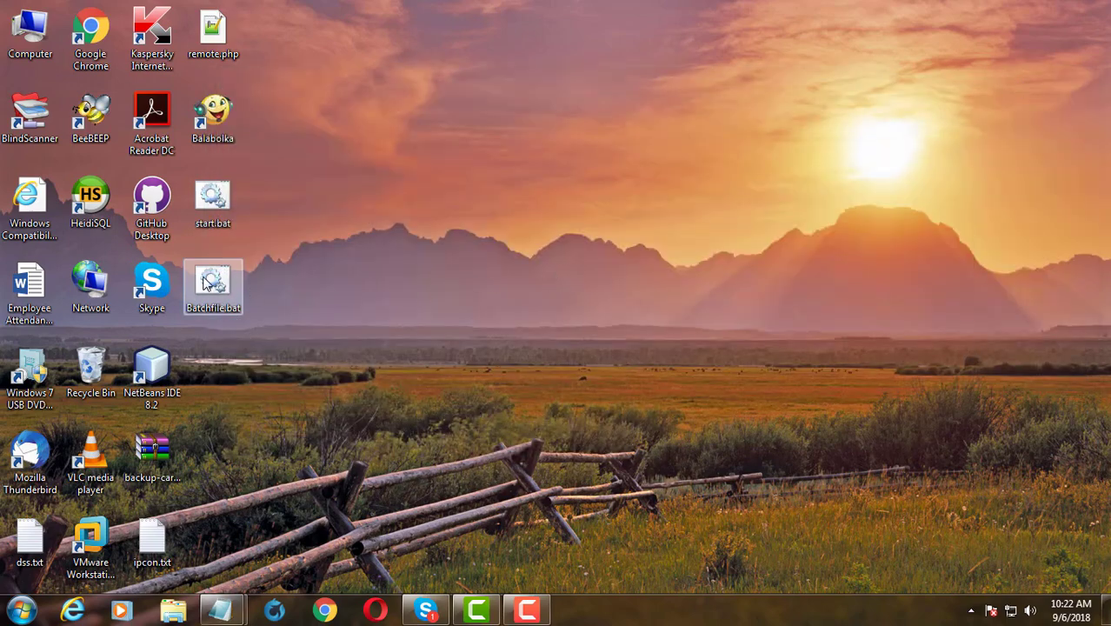
double_click(212, 286)
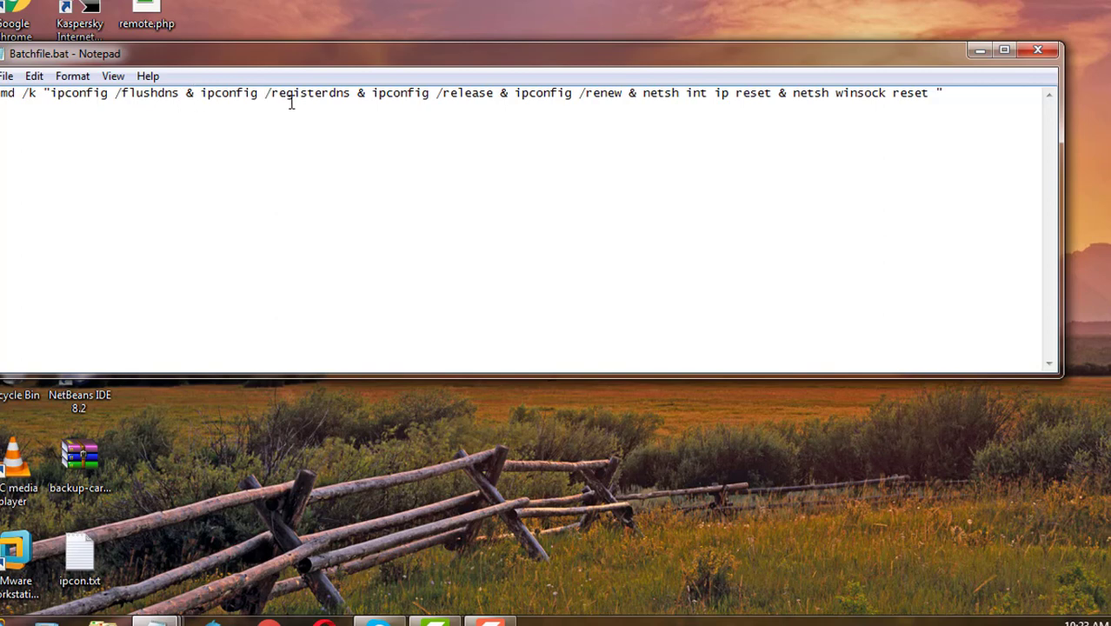
mouse_move(416, 98)
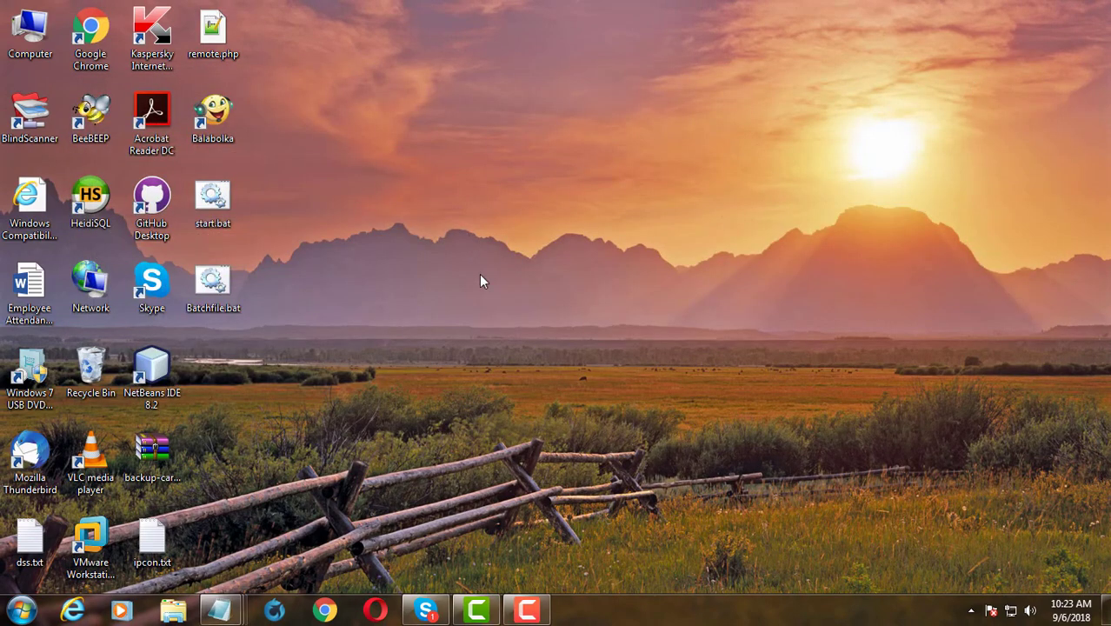
click(213, 195)
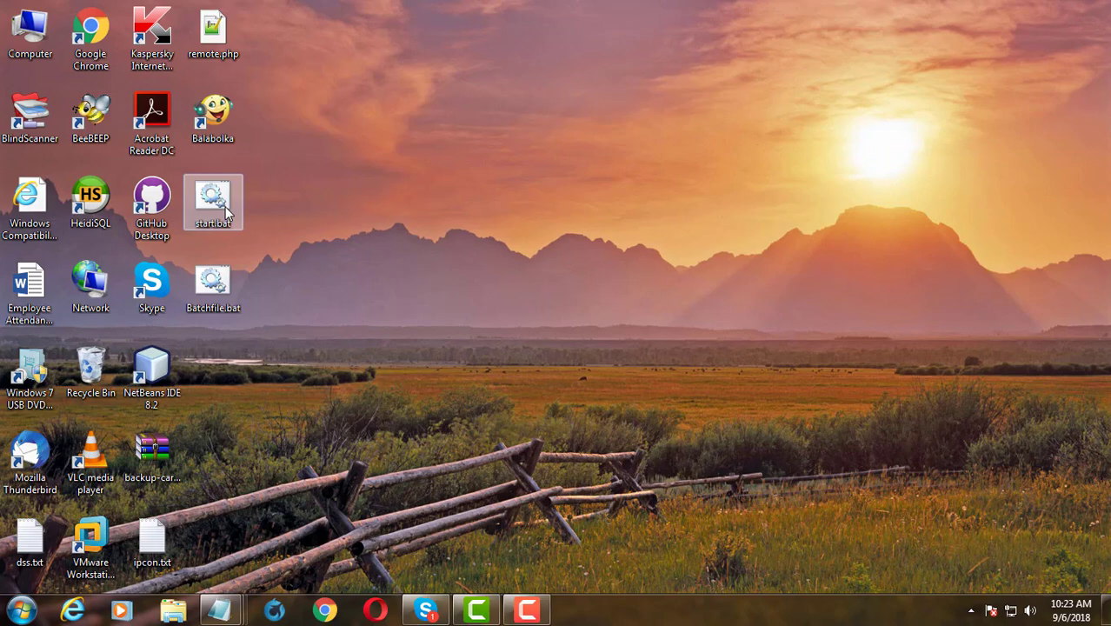
double_click(213, 195)
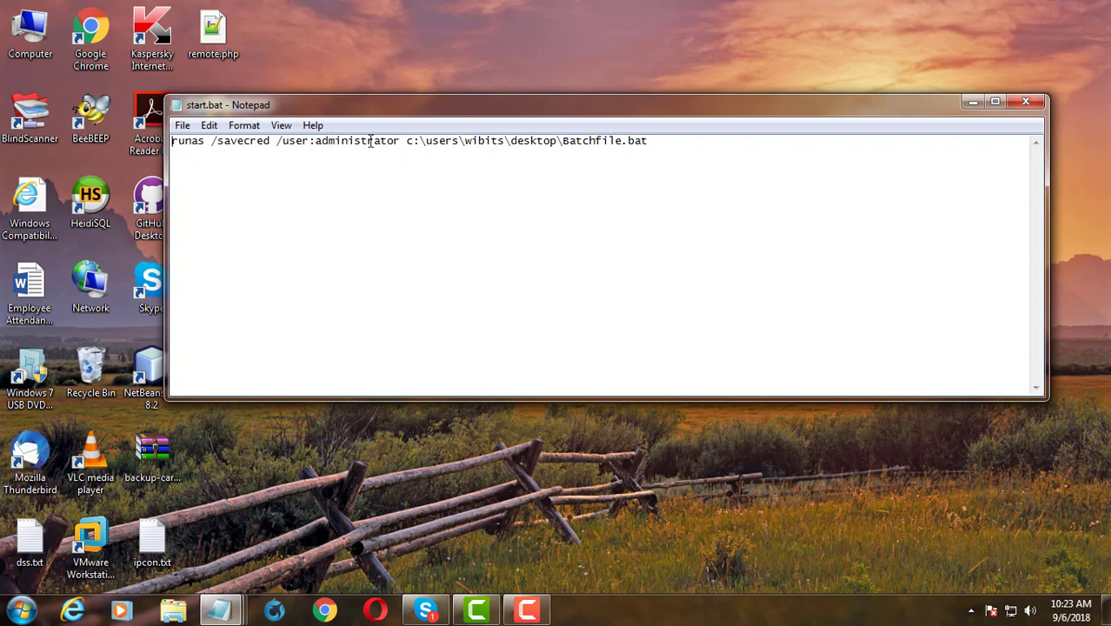
mouse_move(584, 155)
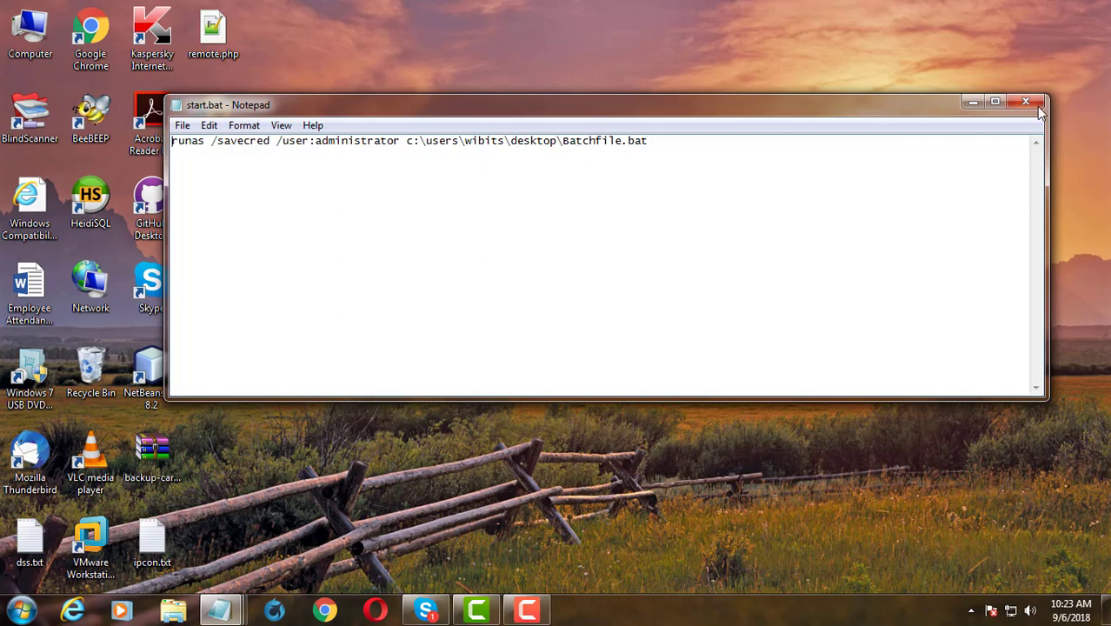
click(1026, 102)
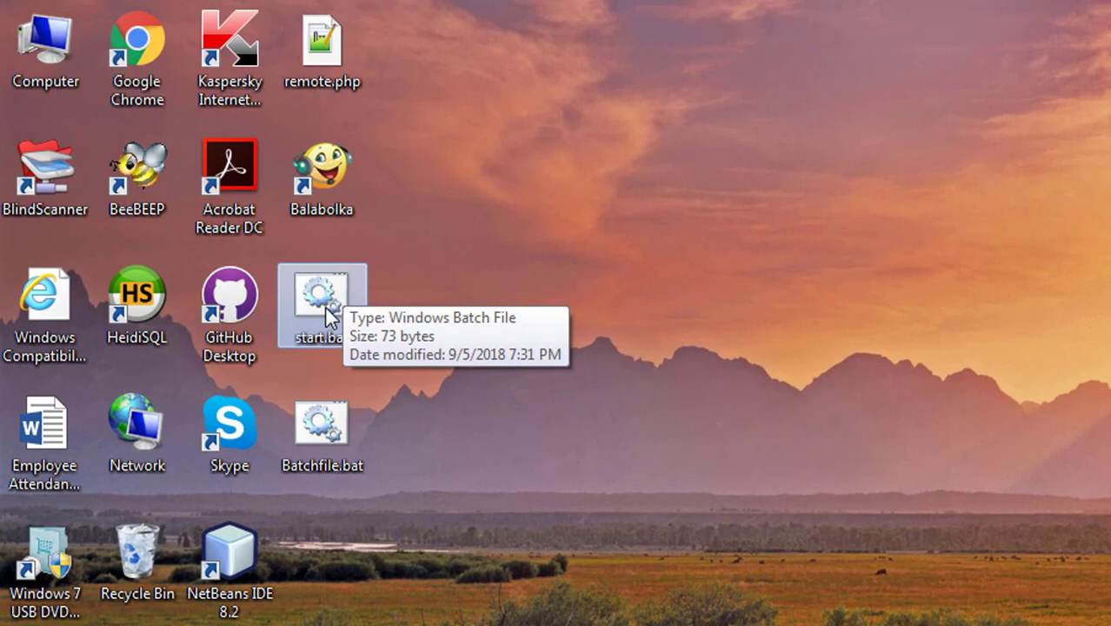
- Launch start.bat so Batchfile.bat runs as administrator
double_click(321, 295)
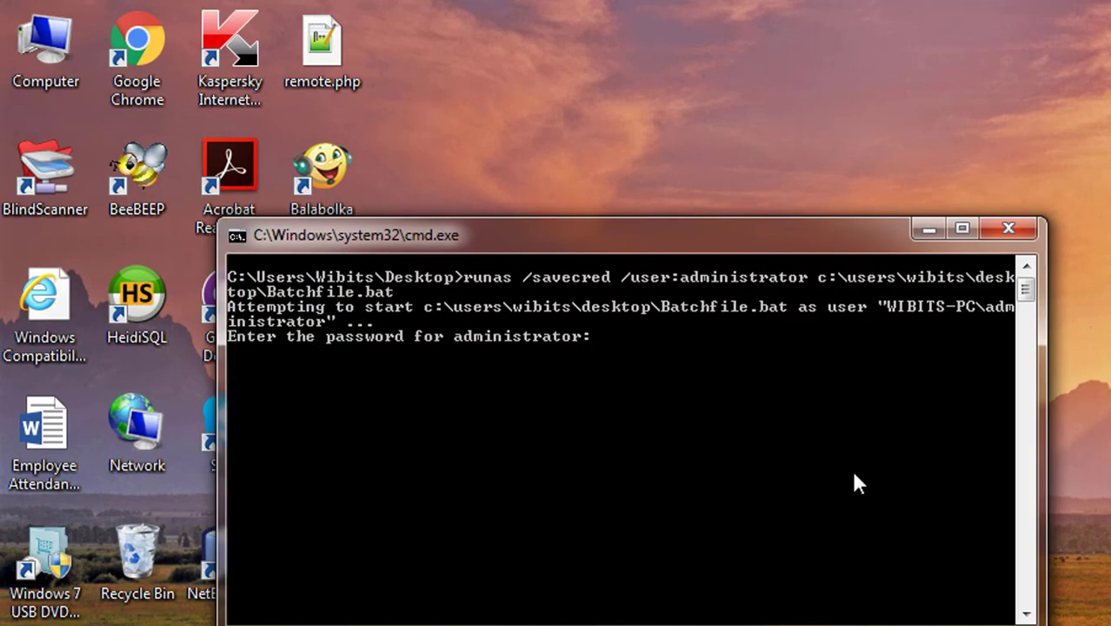
mouse_move(485, 354)
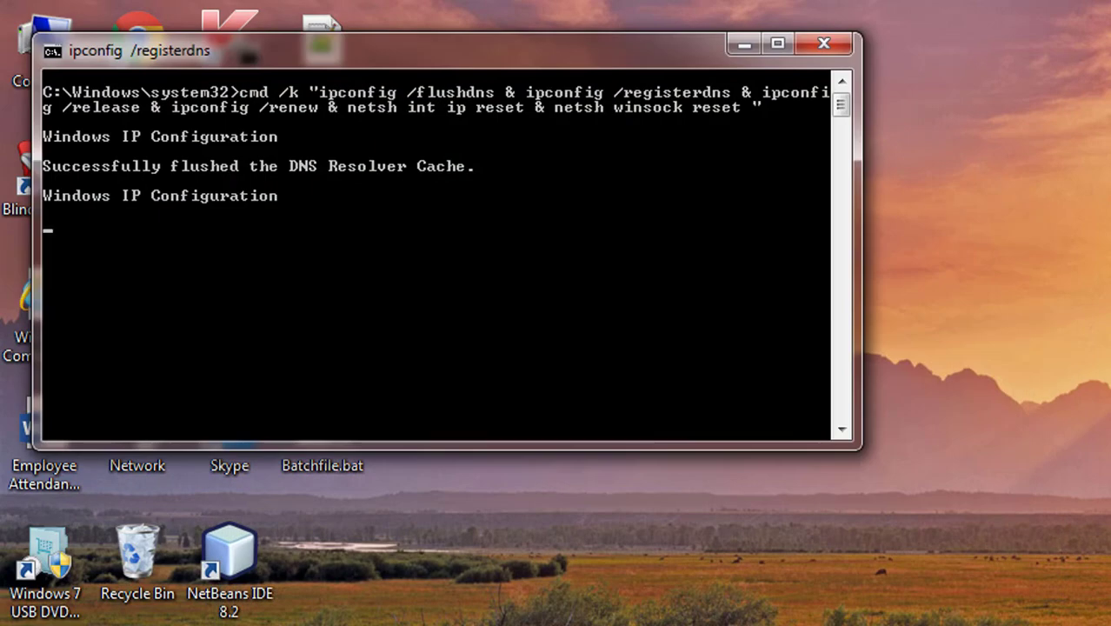
mouse_move(1082, 252)
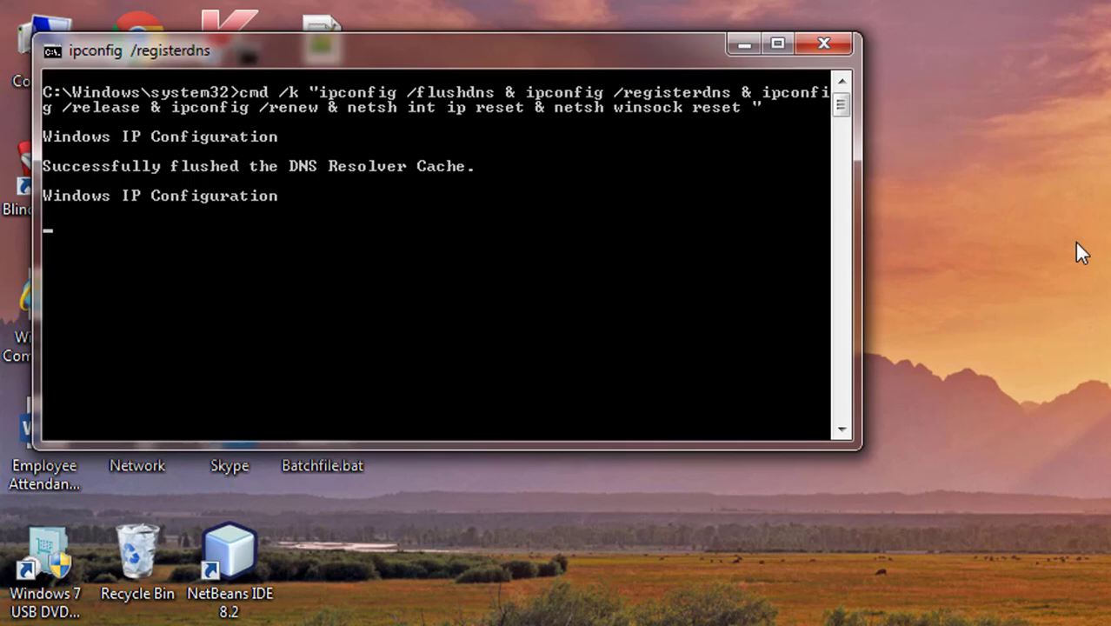